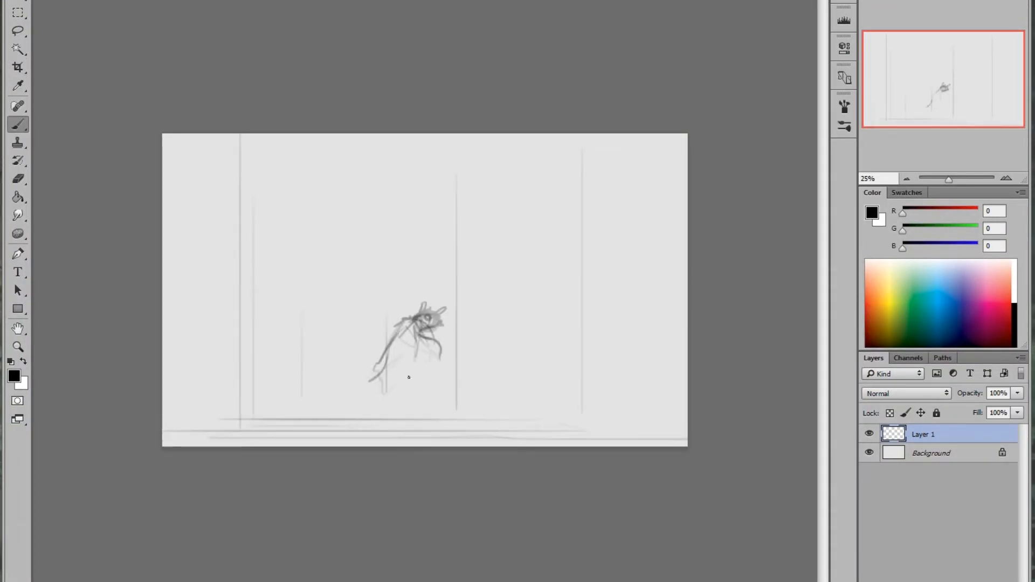
Sketch the hunched creature among the tall pillars on new layers.
drag(396, 304, 370, 416)
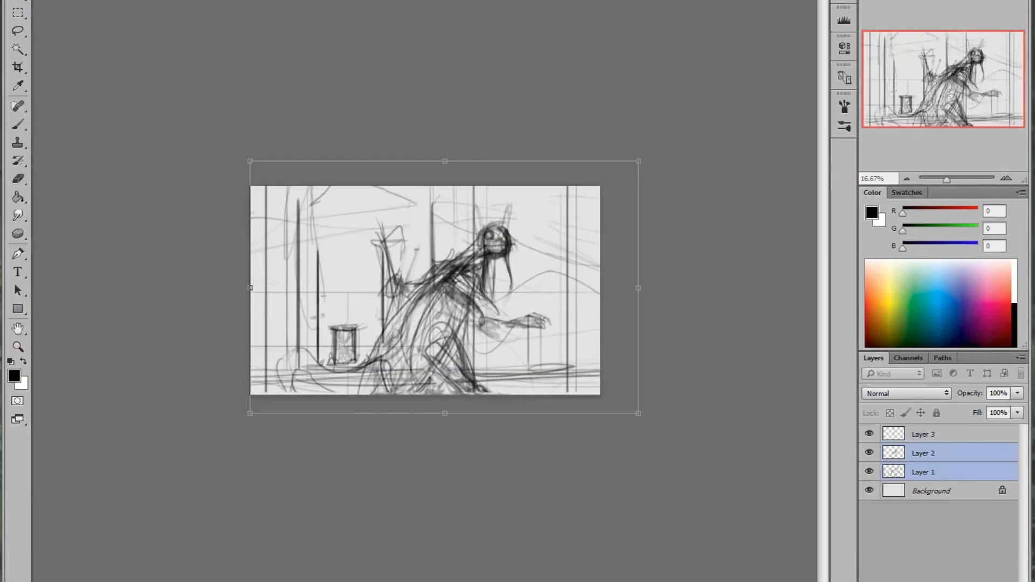
Paint the blue colour study of the pillars and glowing doorway over the sketch.
click(11, 375)
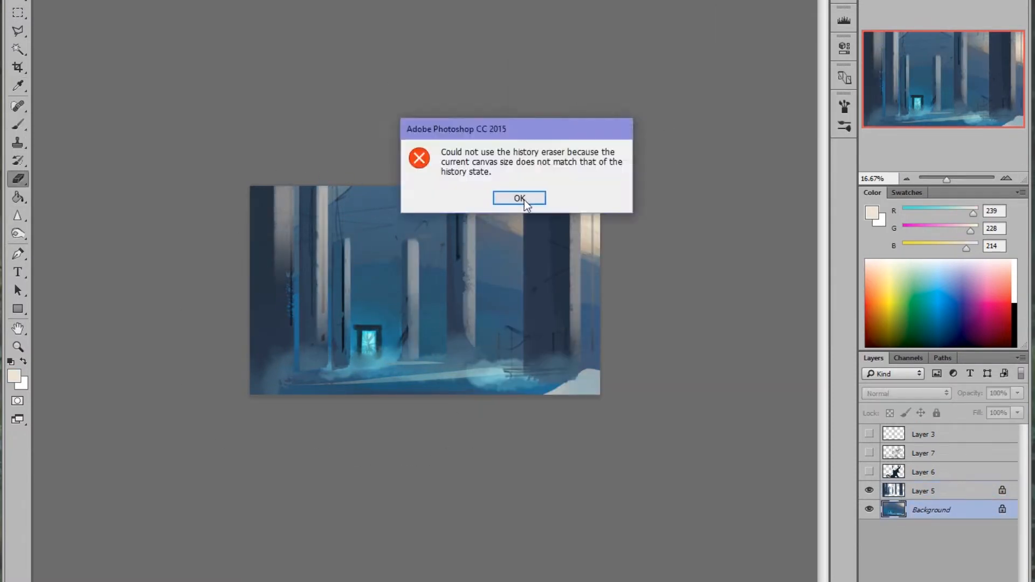
Dismiss the History Eraser error and paint glow and fog around the portal on the Background.
click(518, 198)
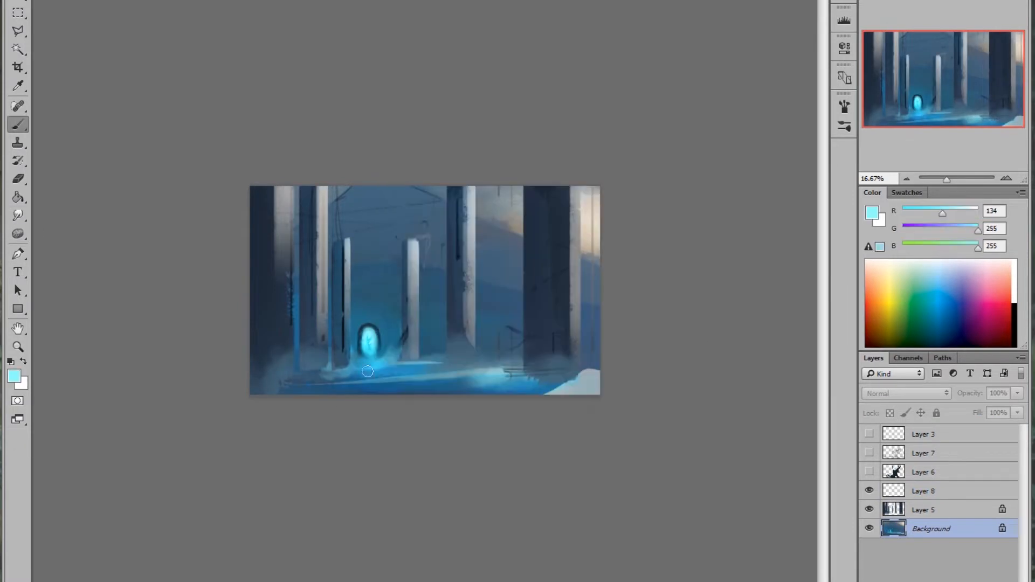
click(932, 509)
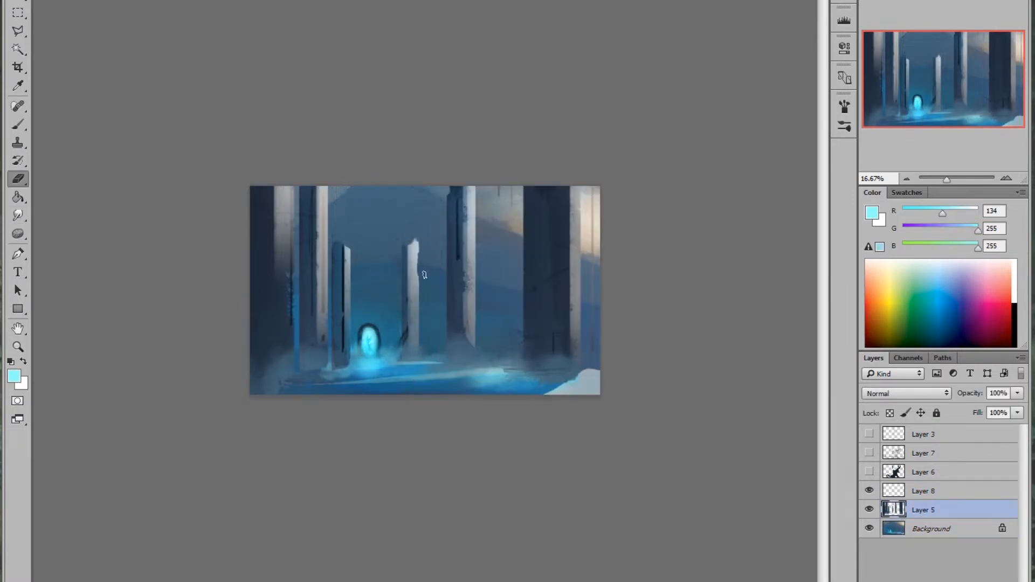
click(931, 528)
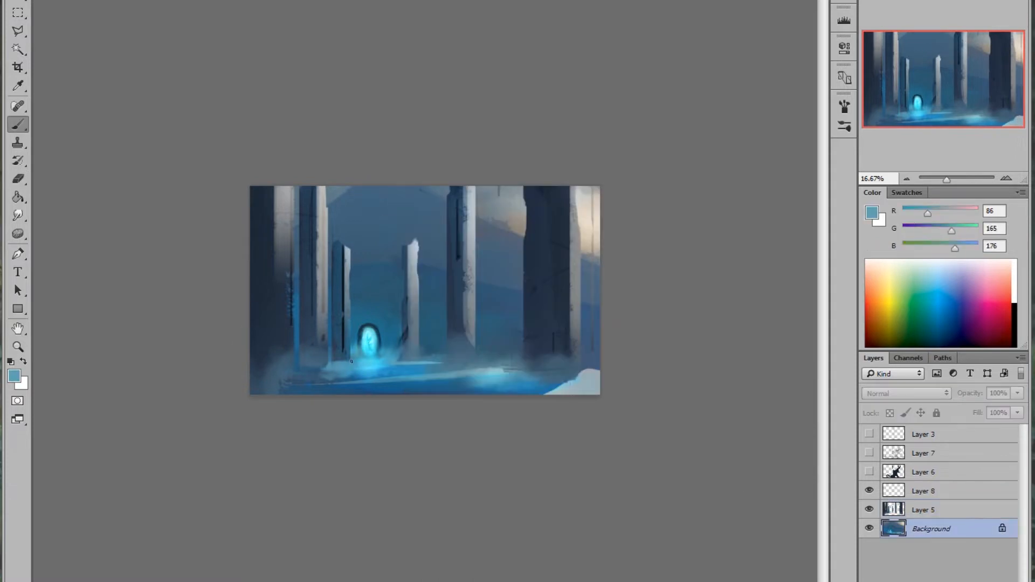
drag(330, 363, 449, 451)
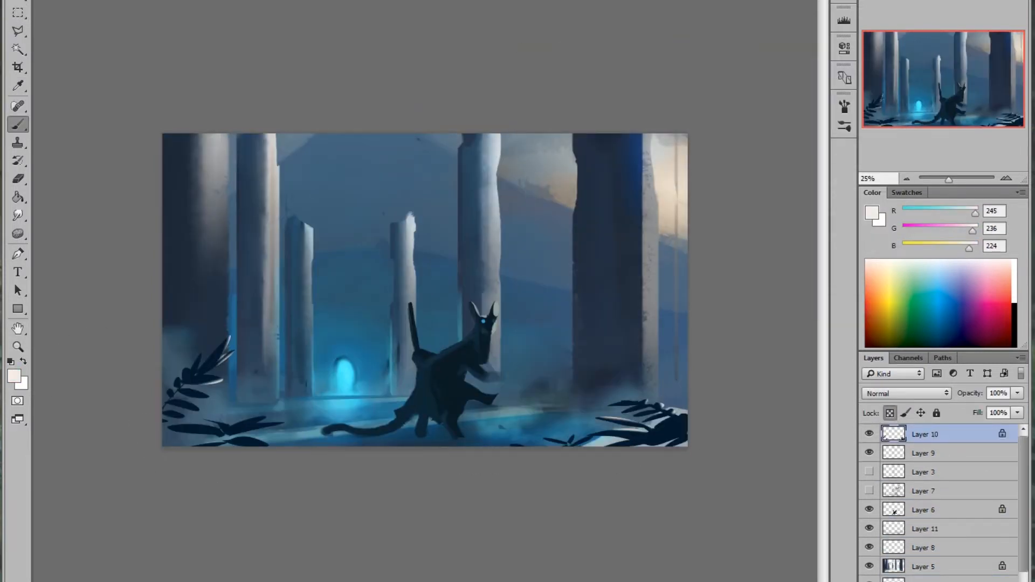
Shade Layer 5 pillars into rounded columns with broken tops and streak light across the sky.
click(468, 175)
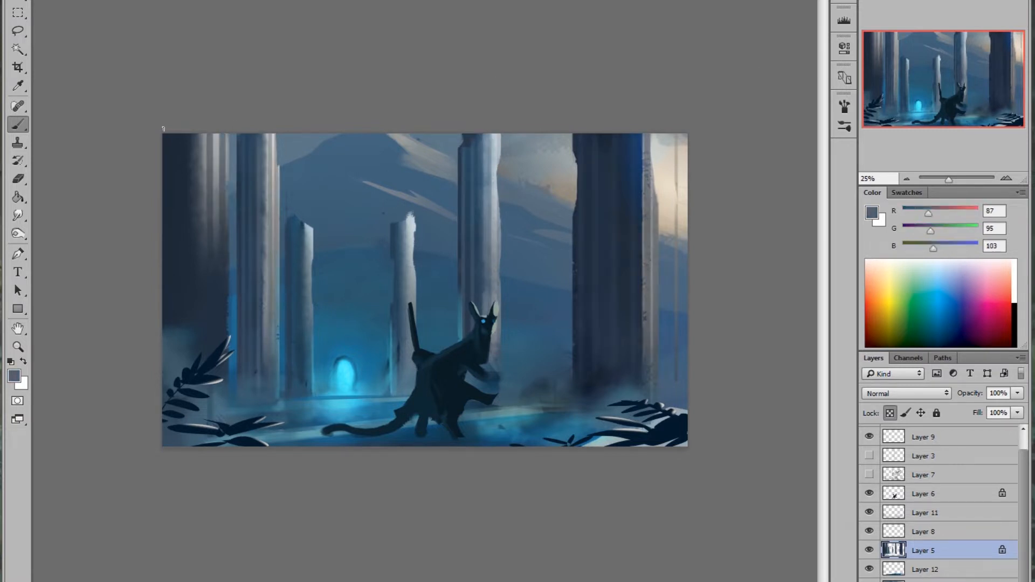
click(18, 308)
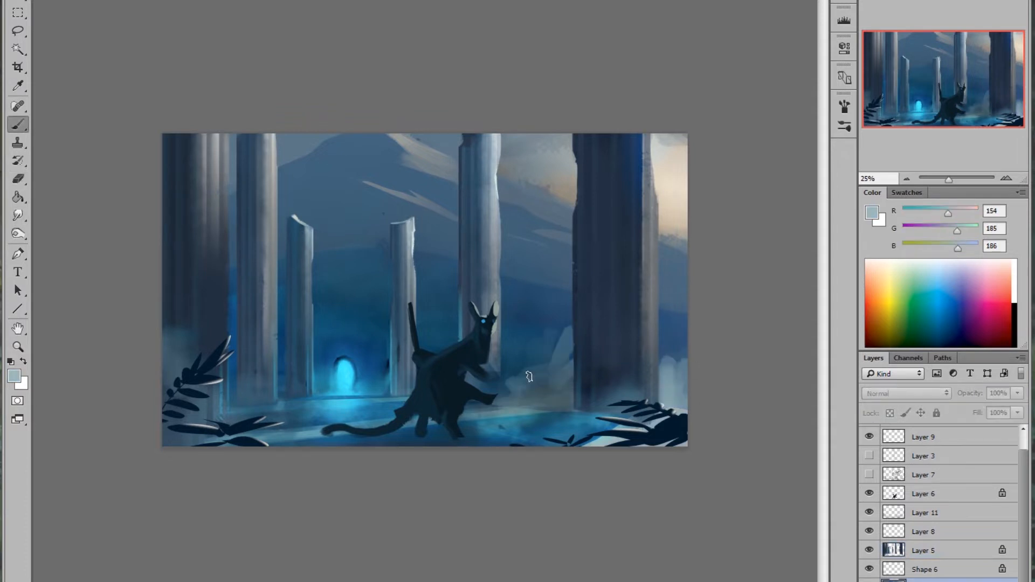
Paint the creature's staff with a glowing orb and soft fog on the right side.
click(927, 550)
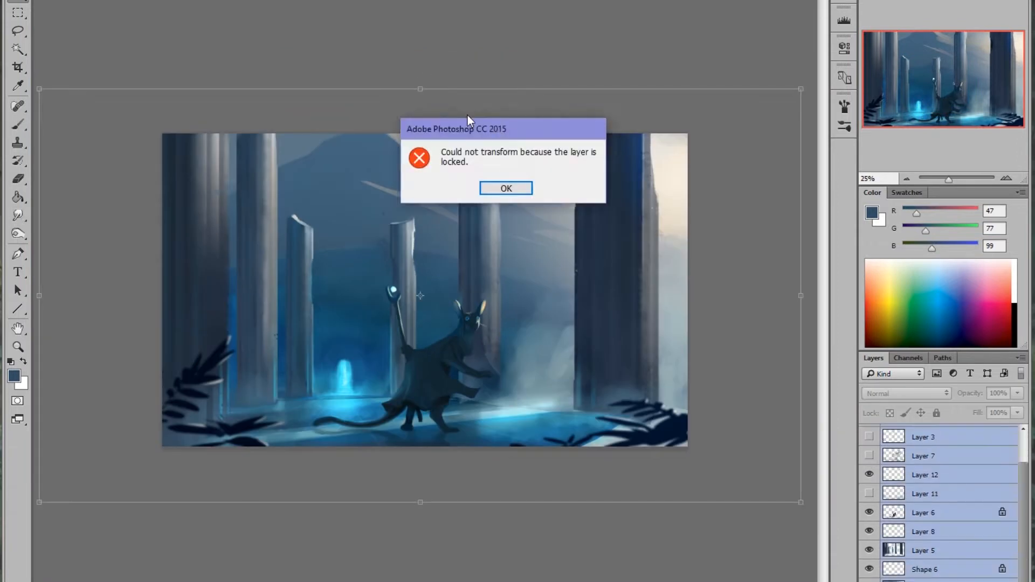
Dismiss the locked-layer error and deepen Layer 6 darks with the Levels black input slider.
click(506, 188)
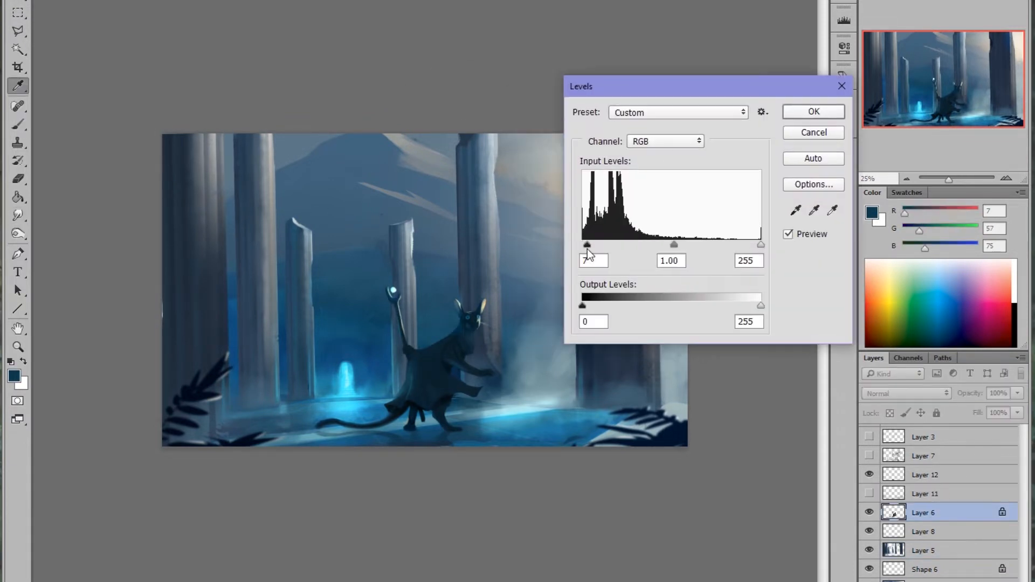
click(813, 111)
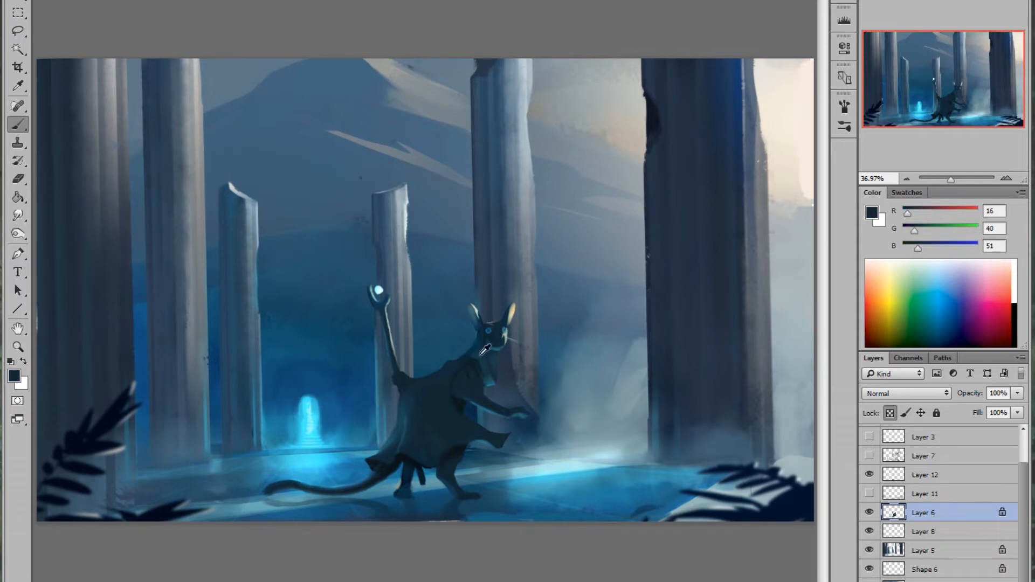
Sketch a stone arch, hanging vines and leafy ferns in white lines on new layers.
click(938, 550)
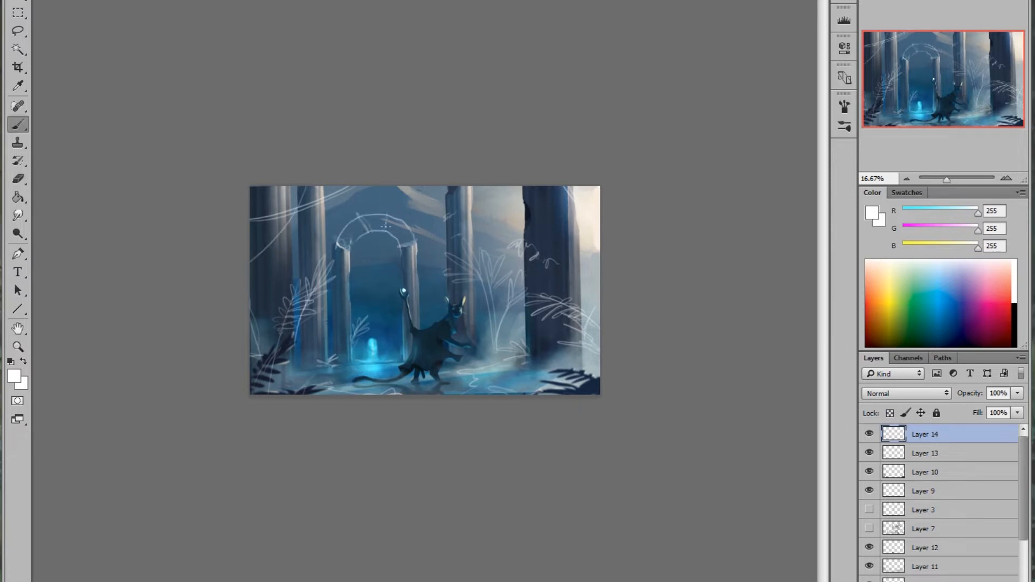
Paint cyan glow around the staff orb on a Soft Light layer and bring up Hue/Saturation.
drag(386, 224, 366, 360)
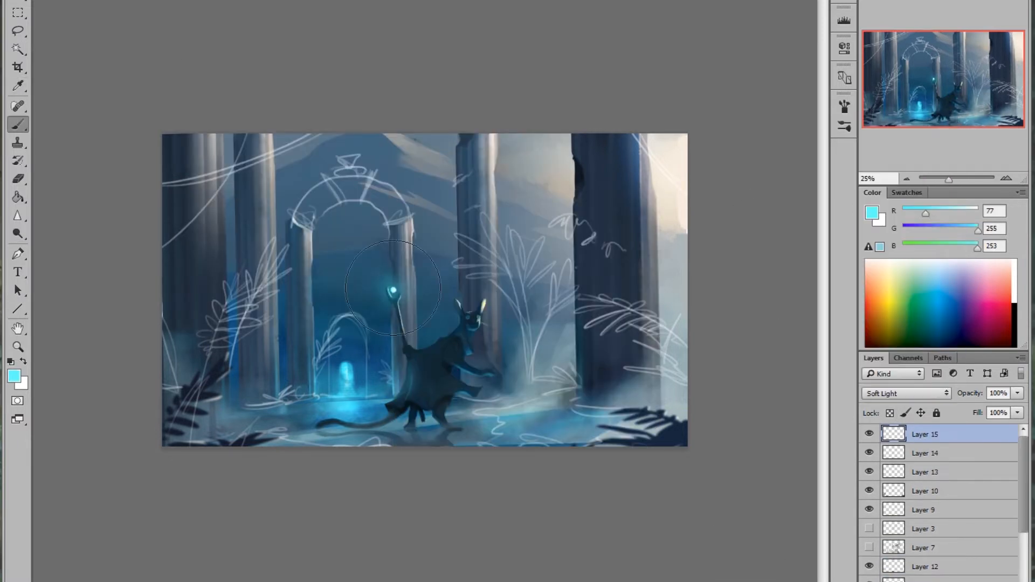
click(924, 453)
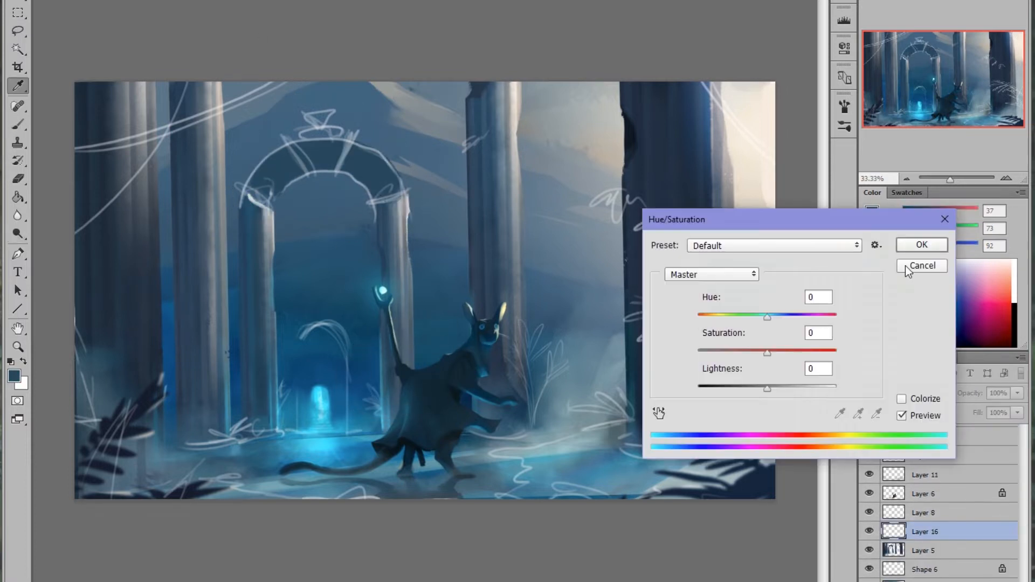
Cancel Hue/Saturation and paint the sketched arch into solid stone with a smaller inner arch.
click(921, 265)
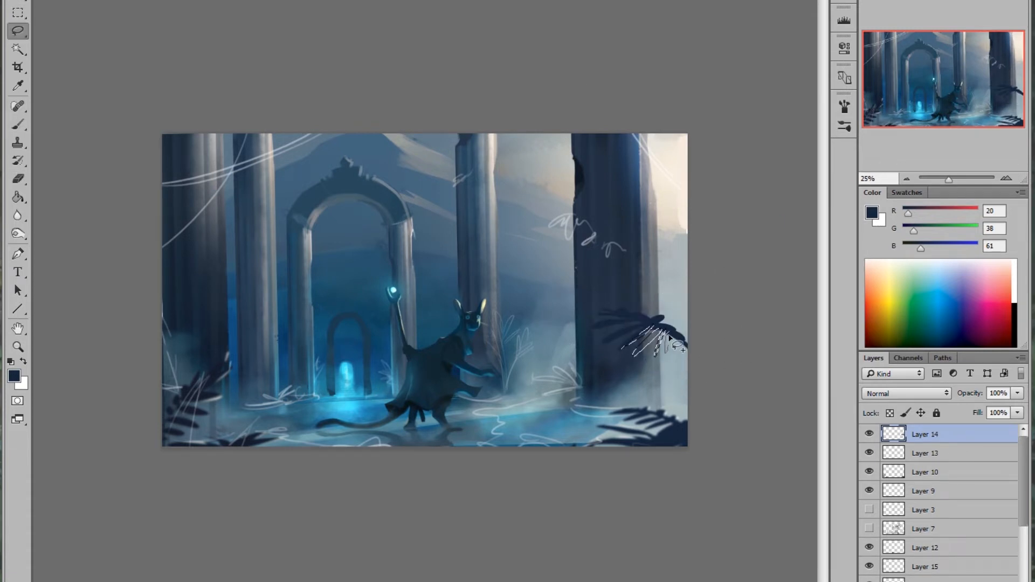
drag(633, 343, 693, 402)
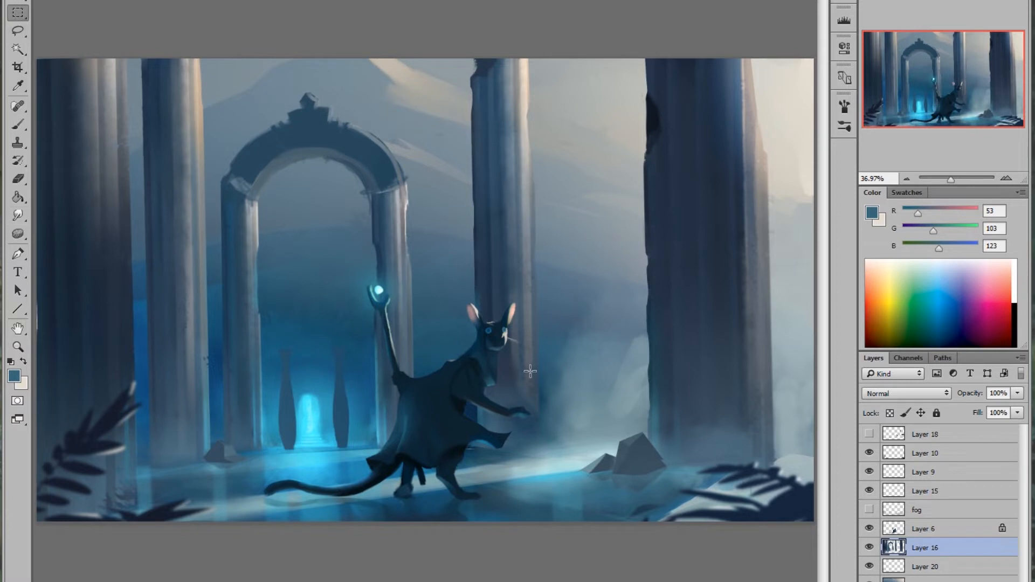
Thicken fog on an 80% fill layer and paint a bright oval portal on a Color-mode layer.
click(942, 581)
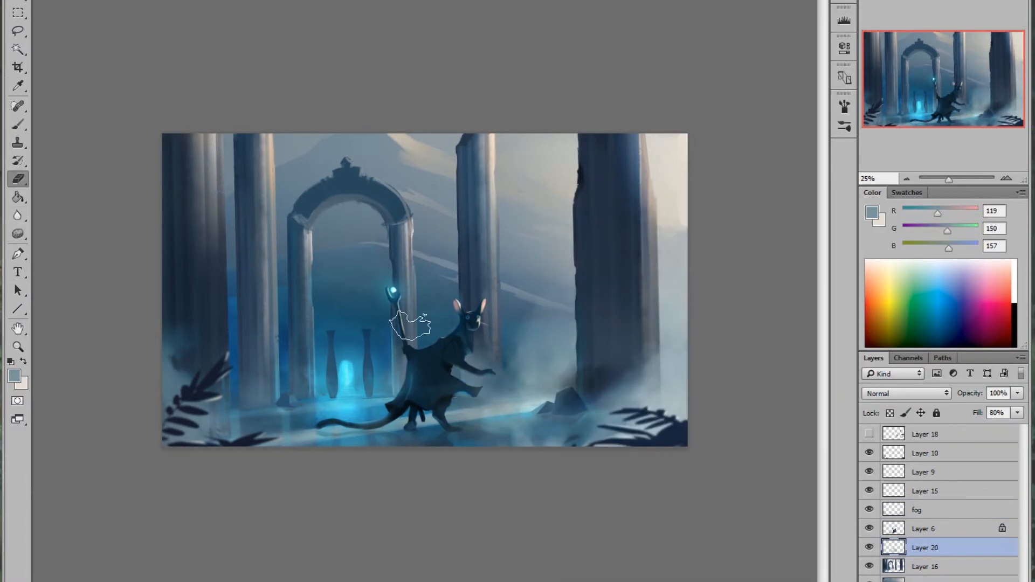
click(922, 528)
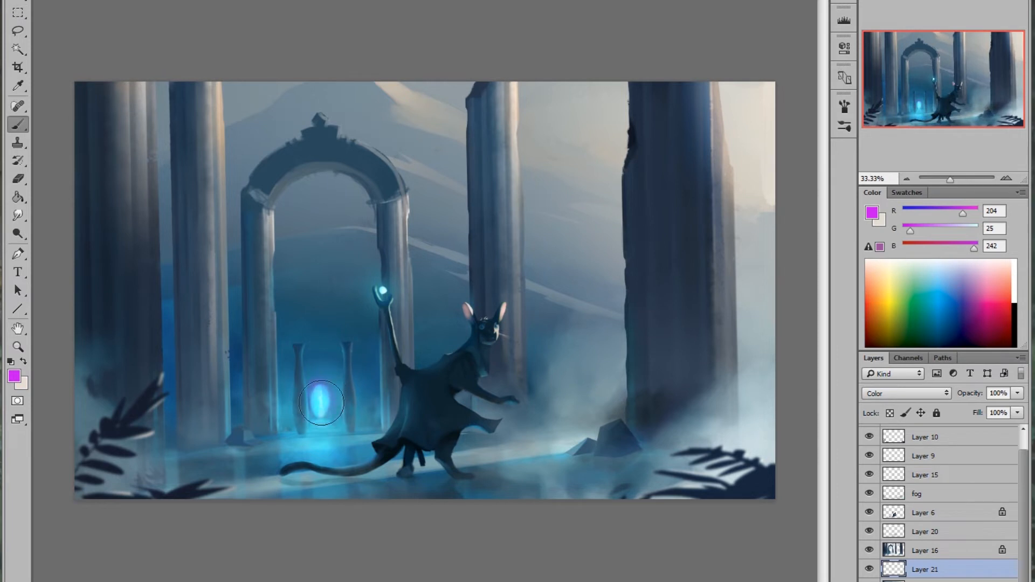
mouse_move(464, 332)
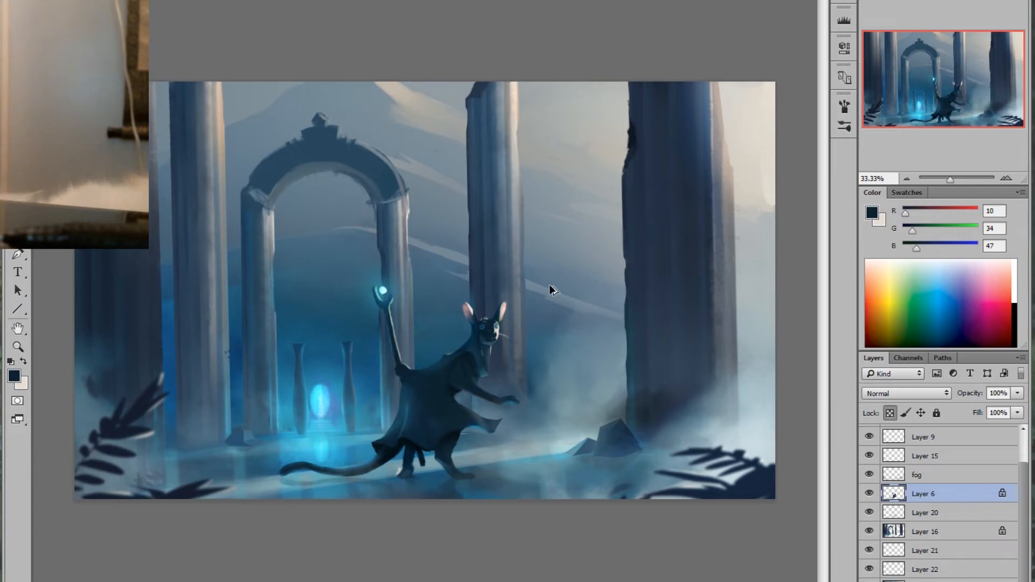
Paint dark hanging vines and shadowy tree branches on a layer behind the pillars and arch.
click(916, 474)
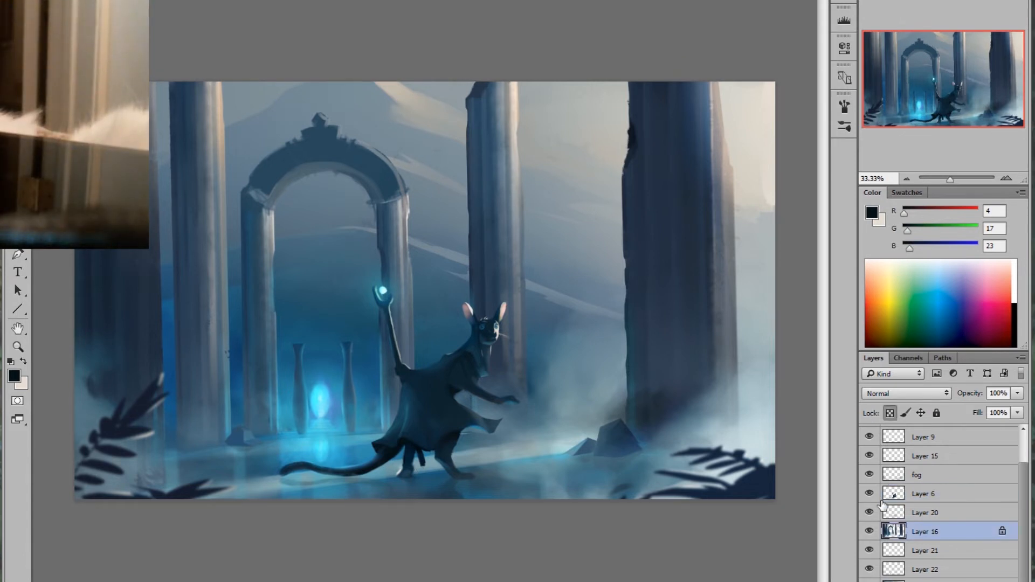
mouse_move(858, 476)
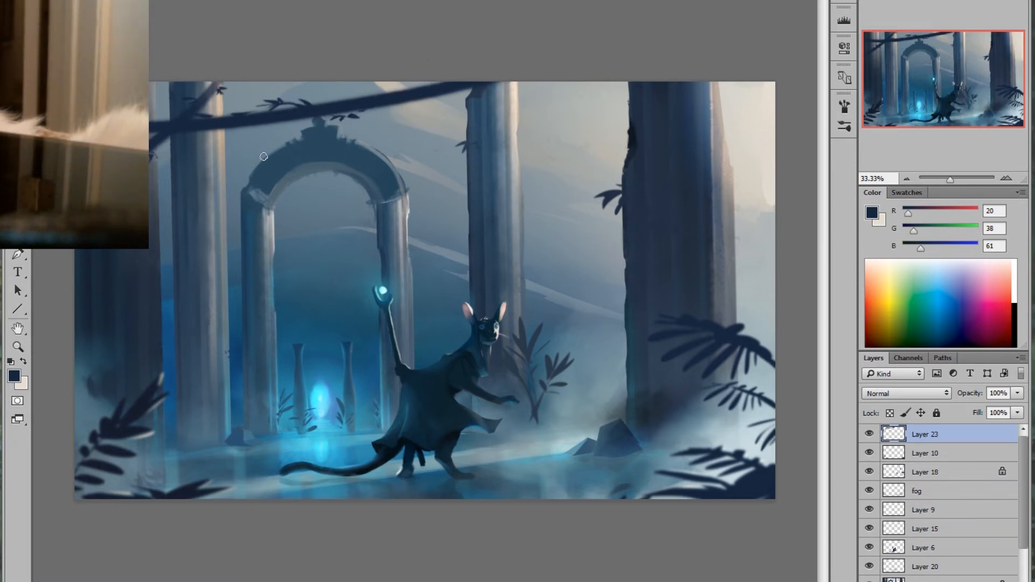
click(945, 472)
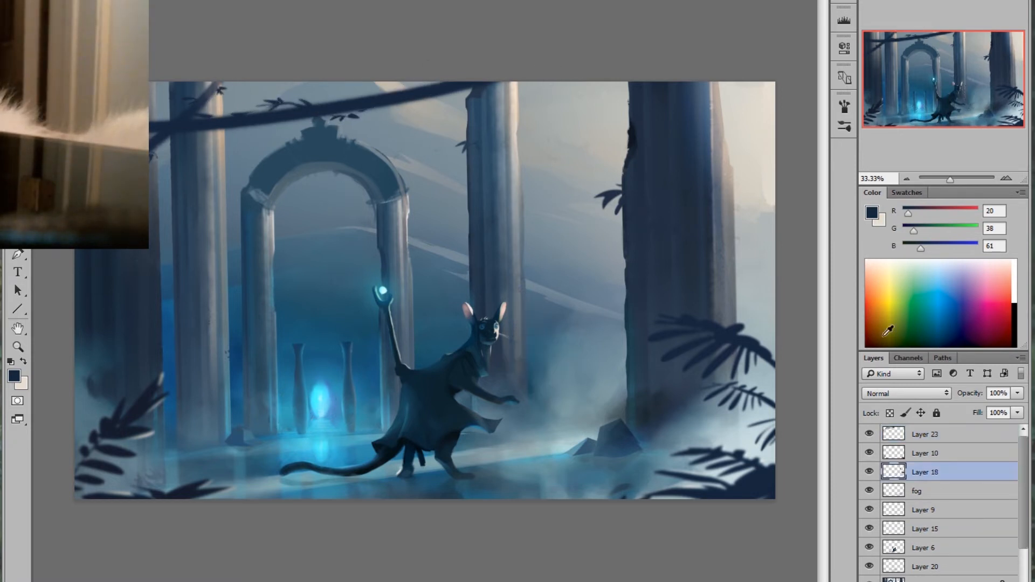
click(931, 433)
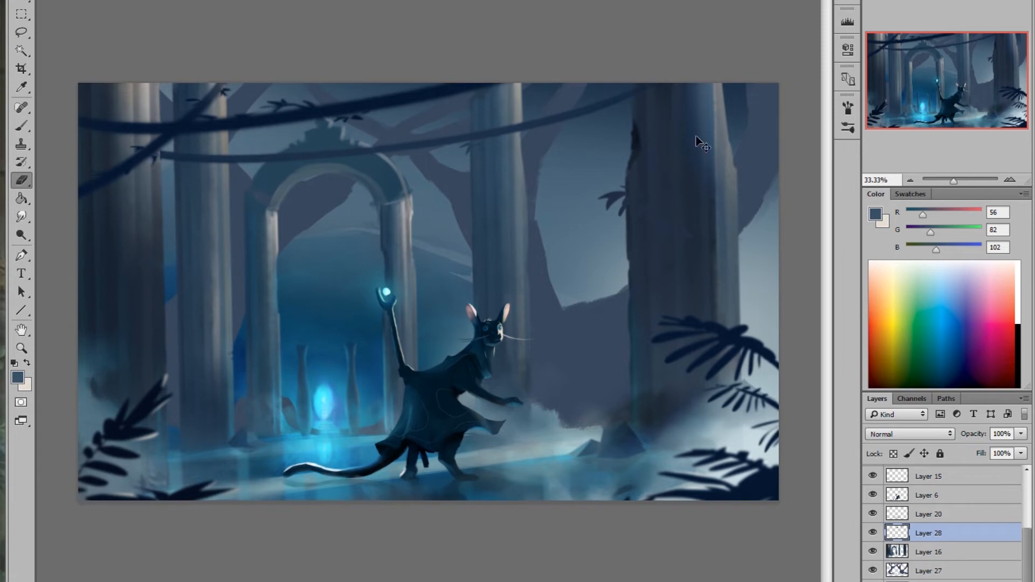
Brush in extra twisted tree trunks and branches with soft haze between the pillars.
click(21, 34)
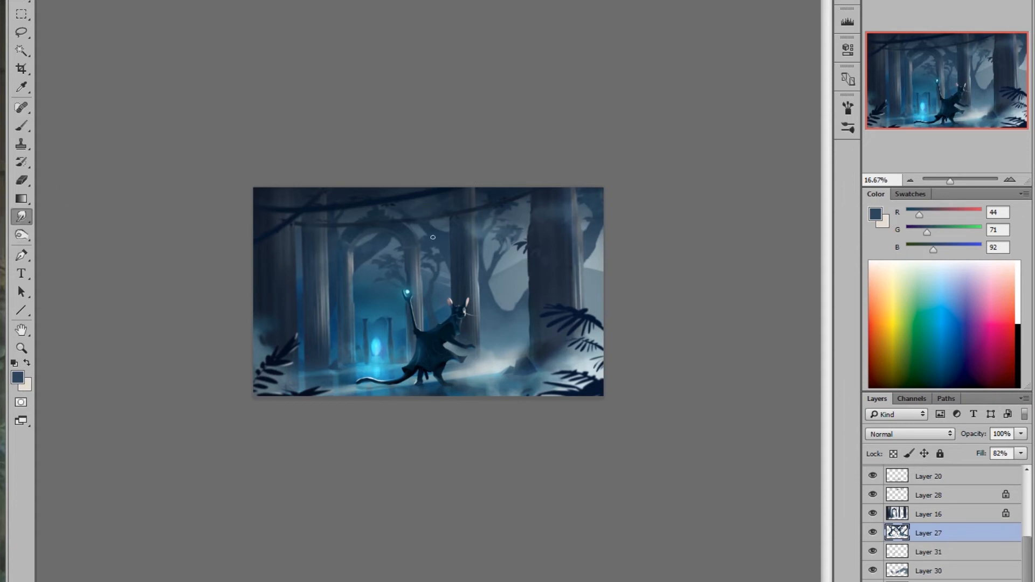
Paint big leafy foliage along the left edge and begin a small-radius Gaussian Blur on it.
drag(1013, 467, 1000, 467)
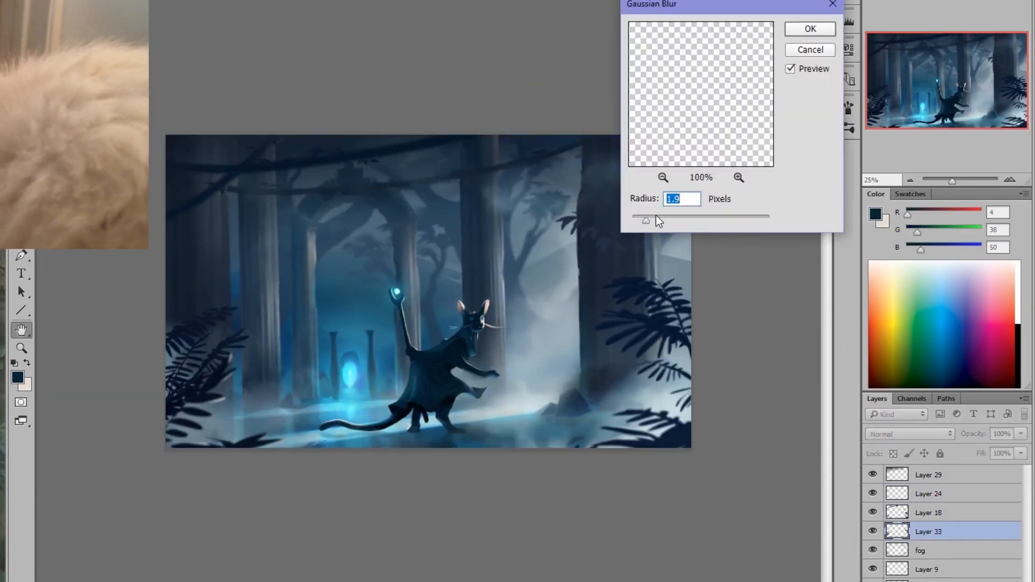
click(810, 28)
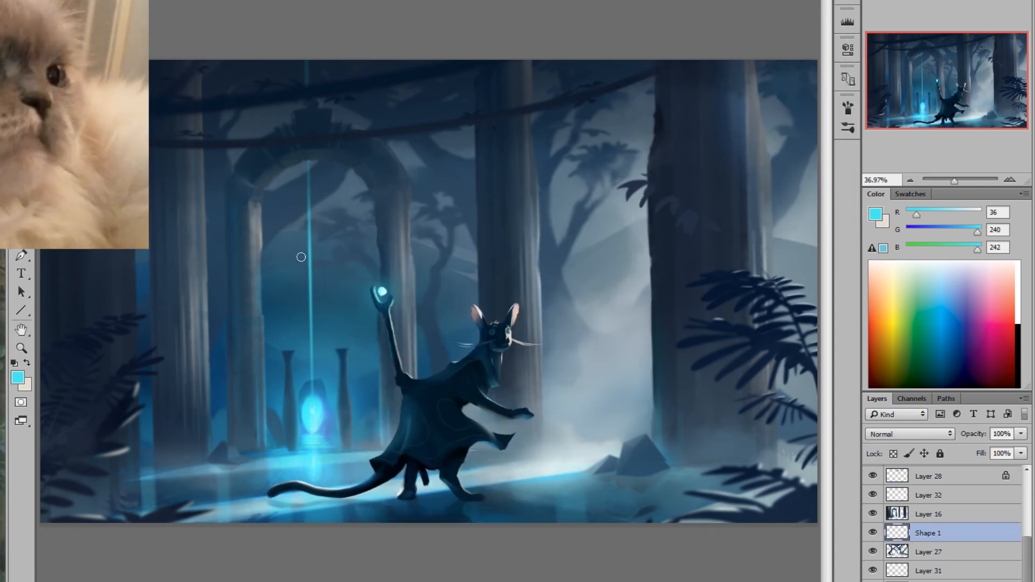
mouse_move(325, 278)
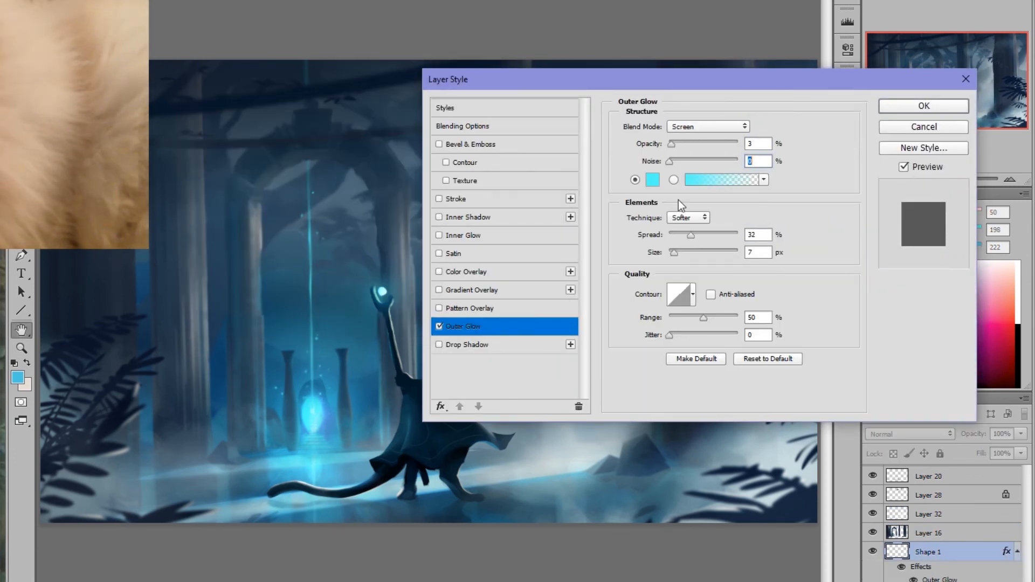
Apply a soft cyan Outer Glow (Screen, Softer) to the beam and brush tiny sparkles around it.
click(923, 105)
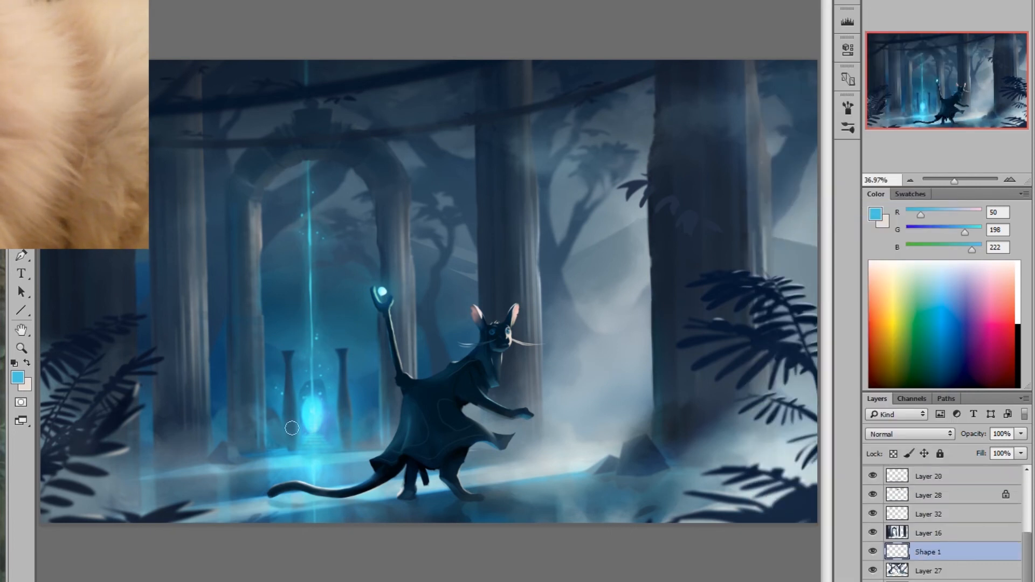
click(938, 533)
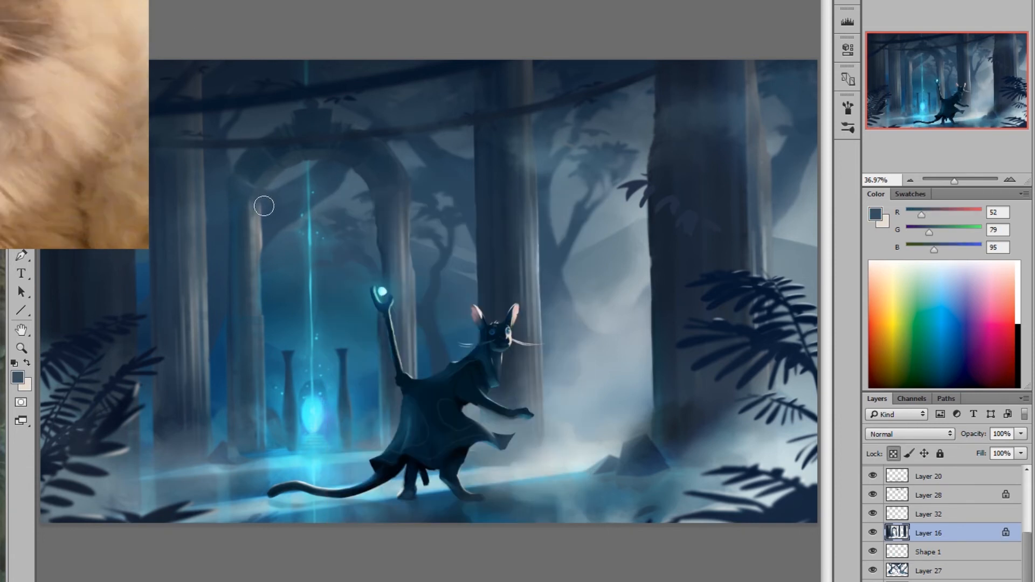
Paint the creature's staff and a diagonal pale light shaft, then raise Lightness by +12.
click(948, 552)
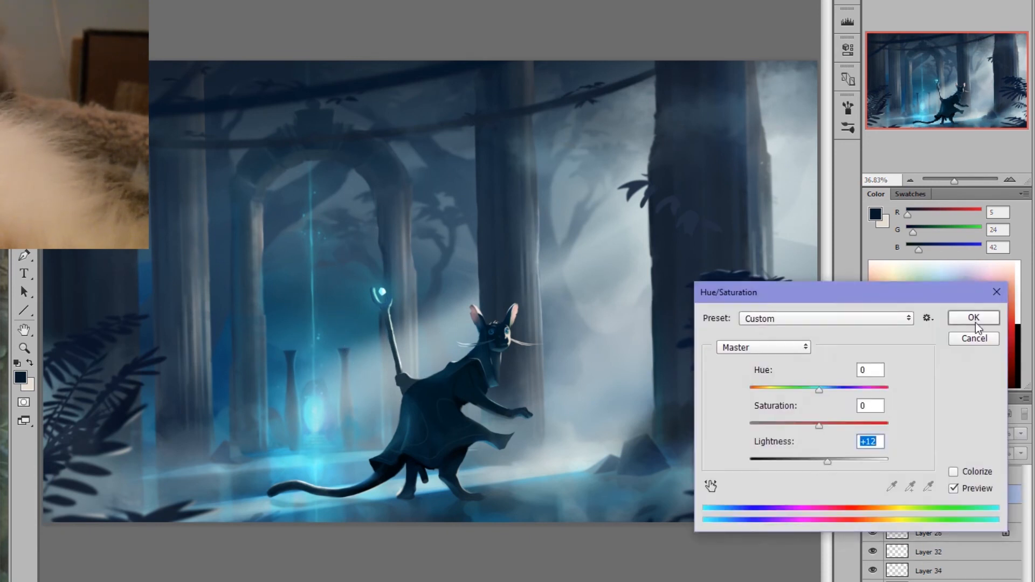
click(972, 317)
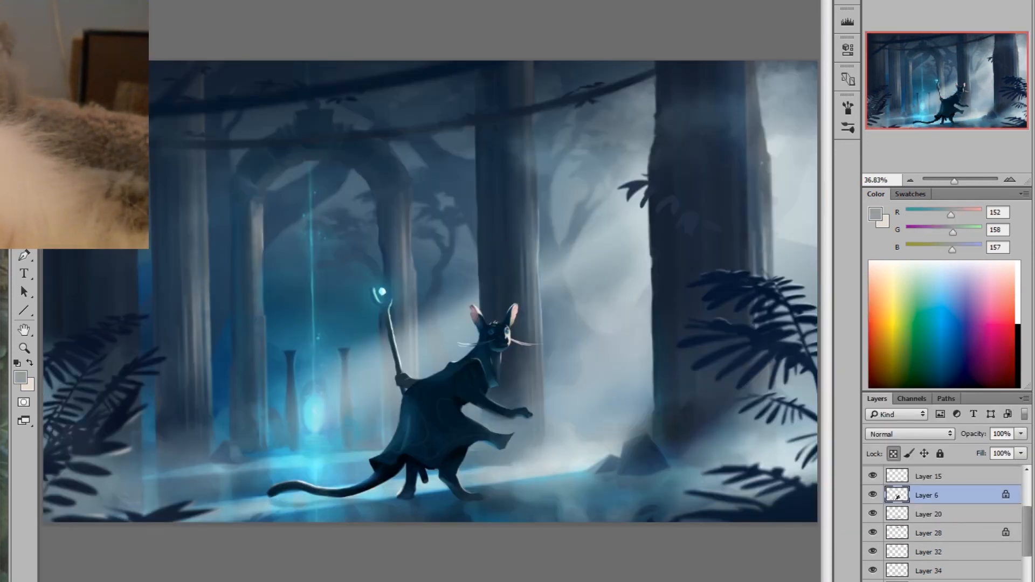